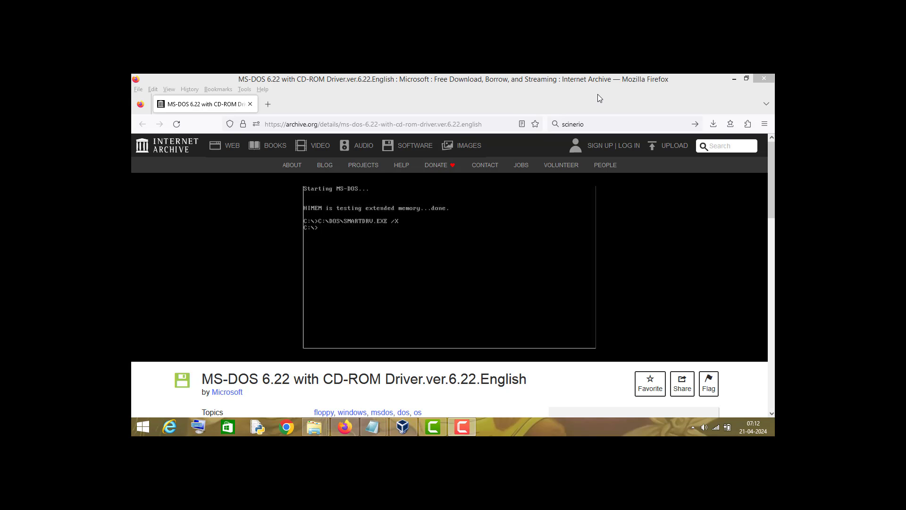
- Locate the downloadable MS-DOS ISO image files on the web page in the browser
{"action": "left_click", "coordinate": [462, 427]}
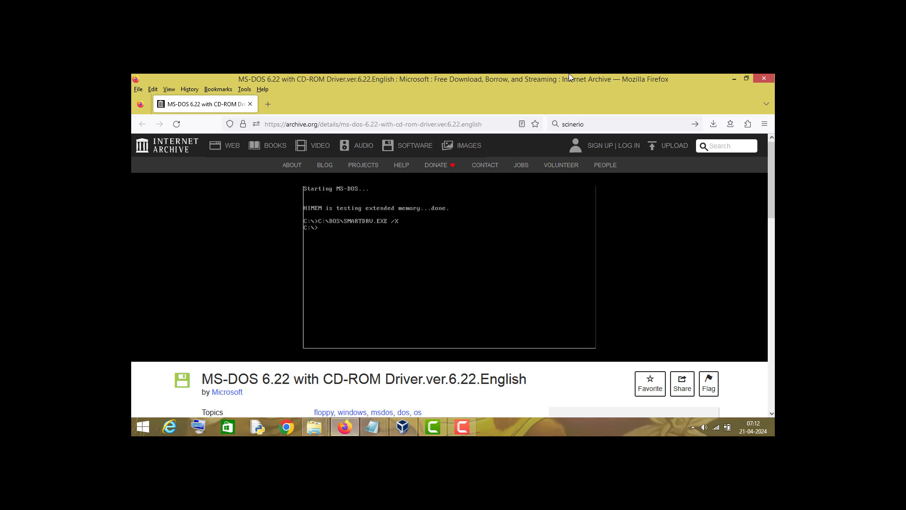
{"action": "mouse_move", "coordinate": [300, 371]}
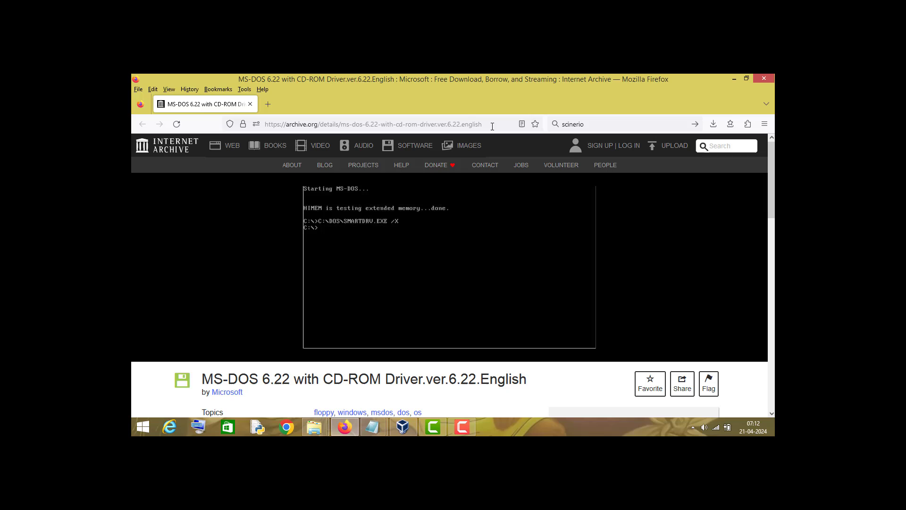
{"action": "left_click", "coordinate": [373, 123]}
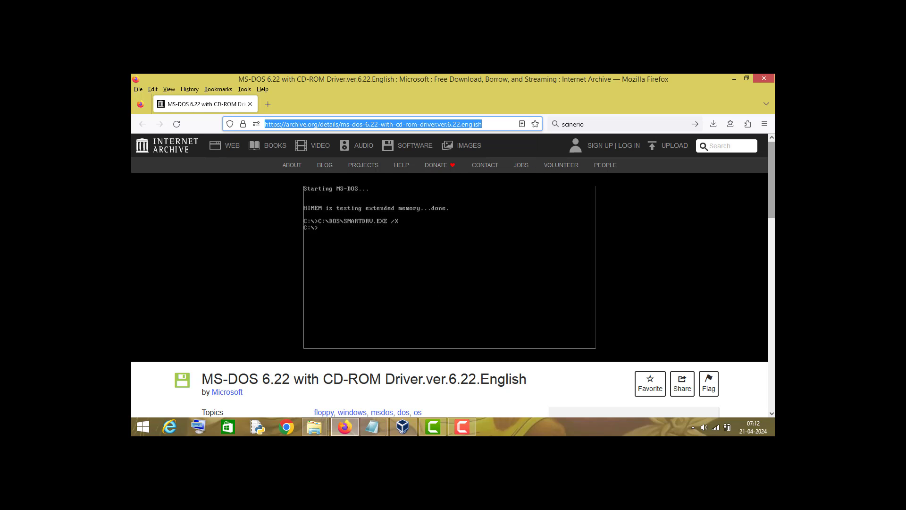
{"action": "scroll", "scroll_direction": "down", "scroll_amount": 3}
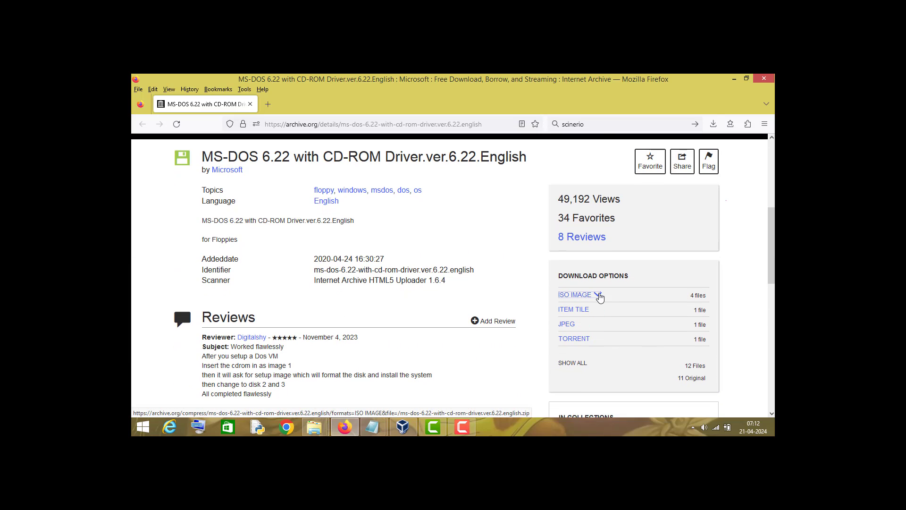
{"action": "left_click", "coordinate": [573, 294]}
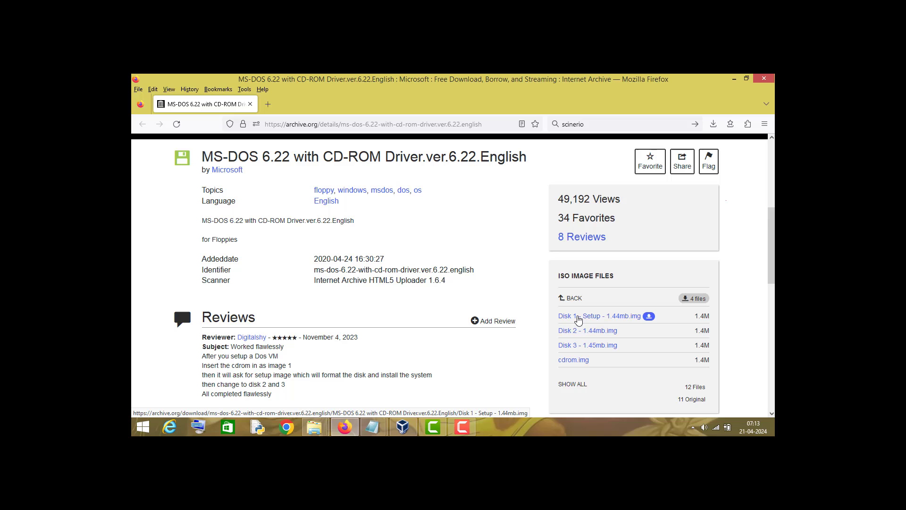
{"action": "mouse_move", "coordinate": [579, 354]}
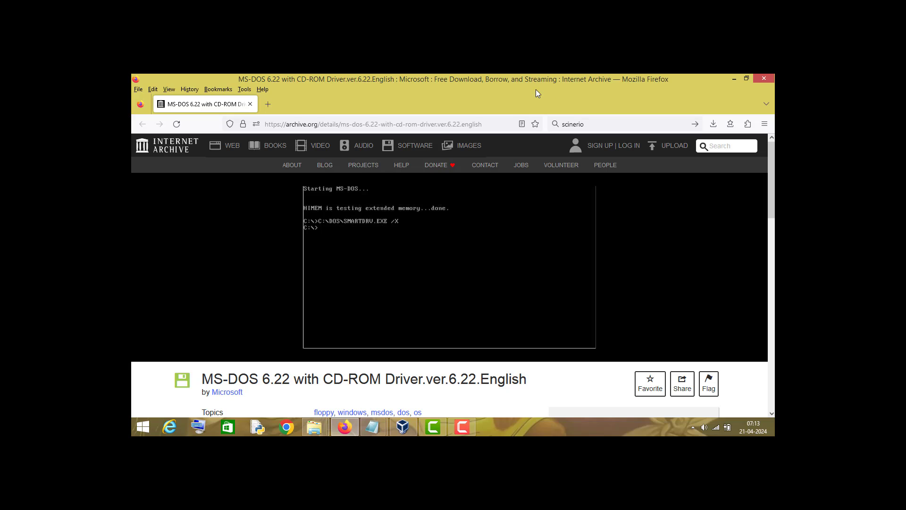
{"action": "mouse_move", "coordinate": [478, 149]}
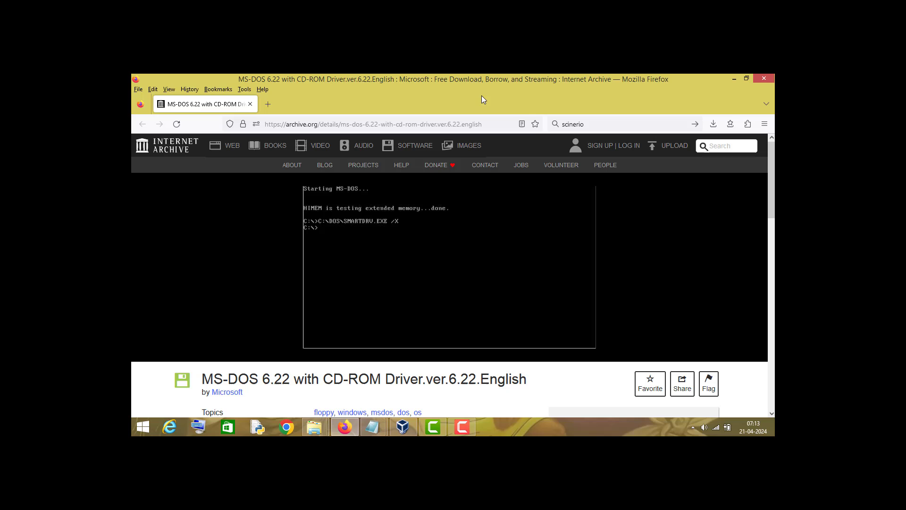
- Start a new virtual machine in the VirtualBox manager named 'MS DOS' with type Other, version DOS
{"action": "left_click", "coordinate": [402, 427]}
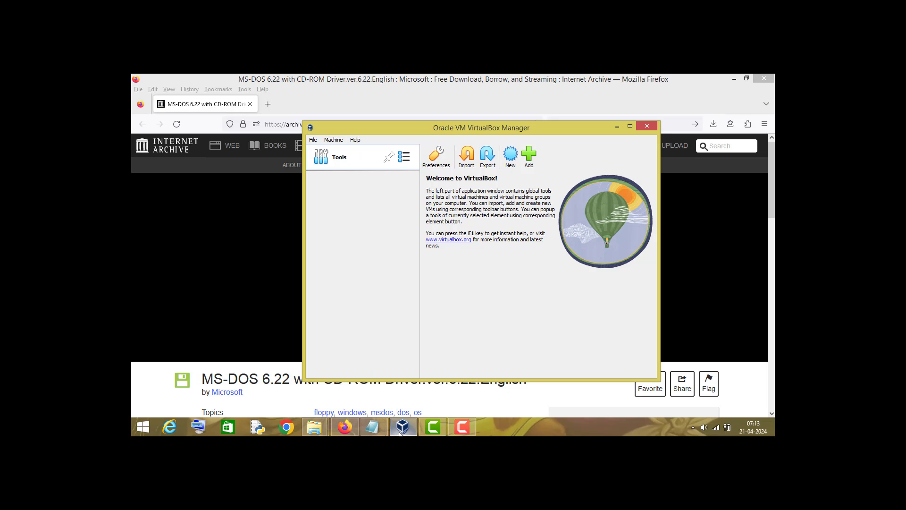
{"action": "left_click_drag", "start_coordinate": [480, 128], "coordinate": [455, 119]}
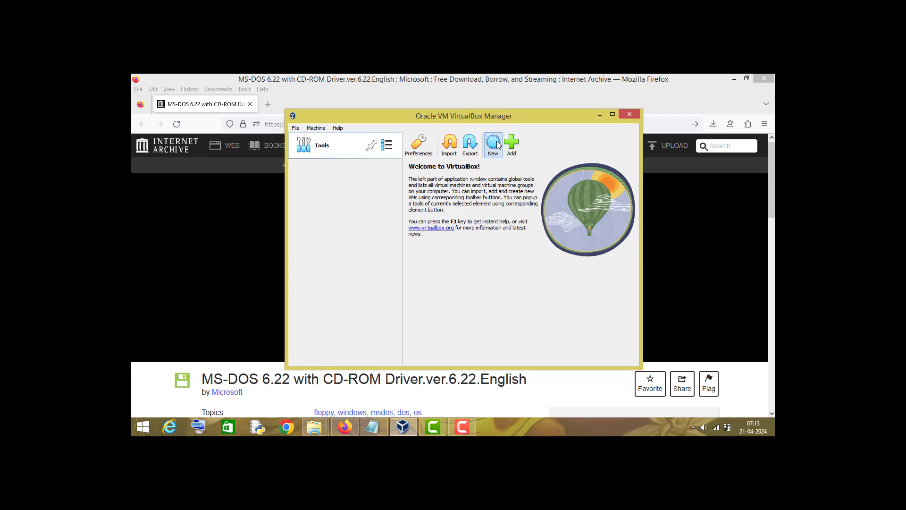
{"action": "left_click", "coordinate": [493, 144]}
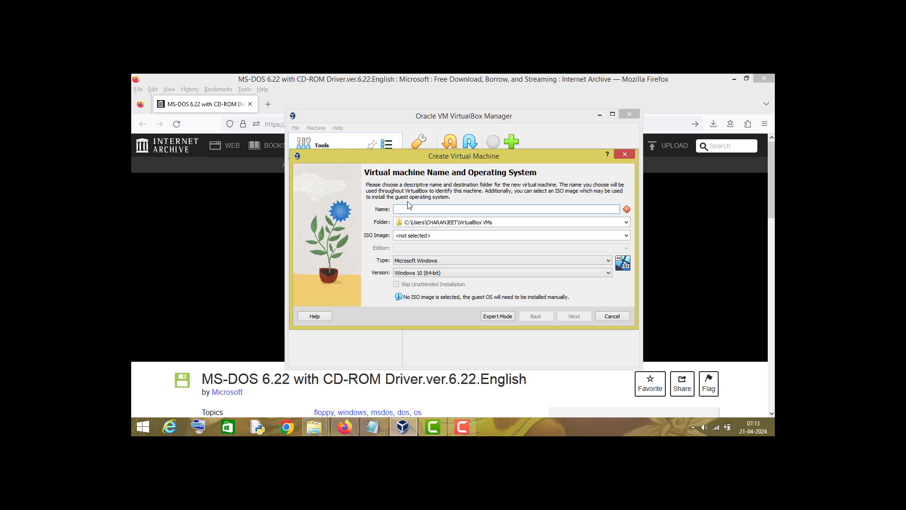
{"action": "type", "text": "M"}
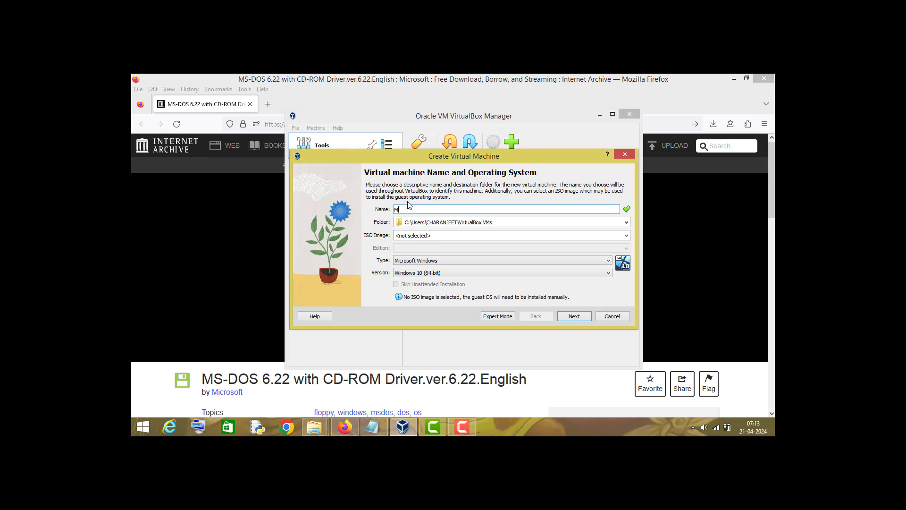
{"action": "type", "text": "S DOS"}
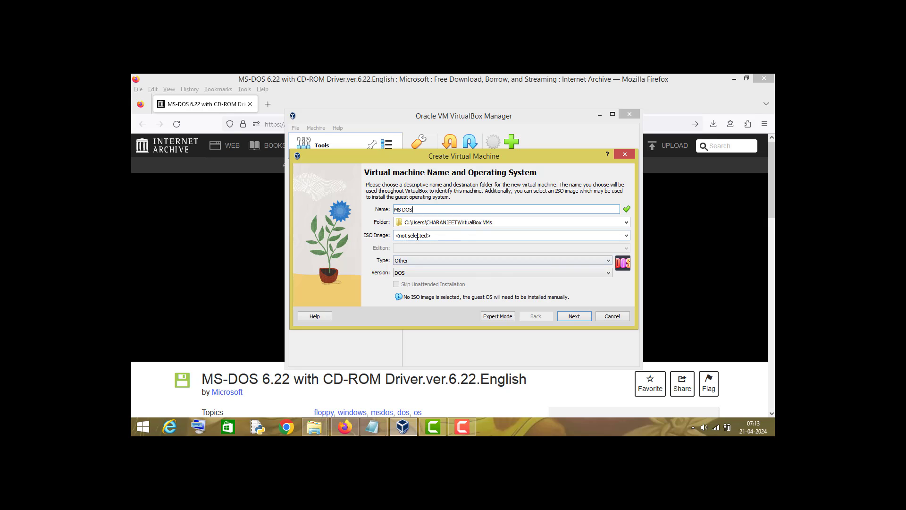
{"action": "double_click", "coordinate": [469, 222]}
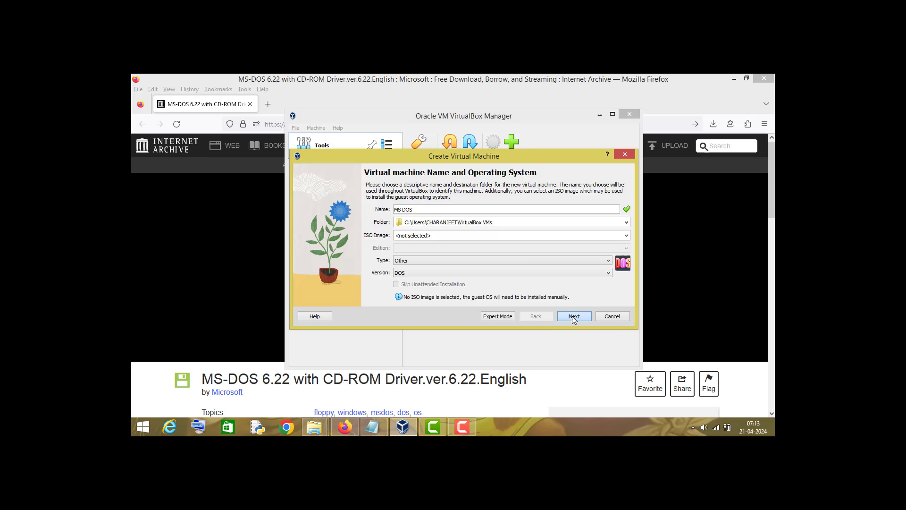
- Accept 32 MB memory, one CPU and a 500 MB virtual hard disk, then finish creating the machine
{"action": "left_click", "coordinate": [573, 316]}
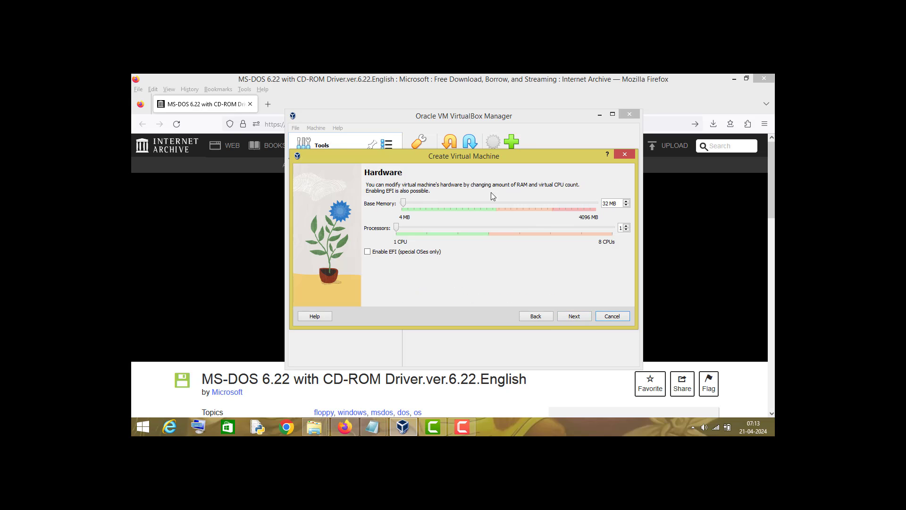
{"action": "mouse_move", "coordinate": [374, 249]}
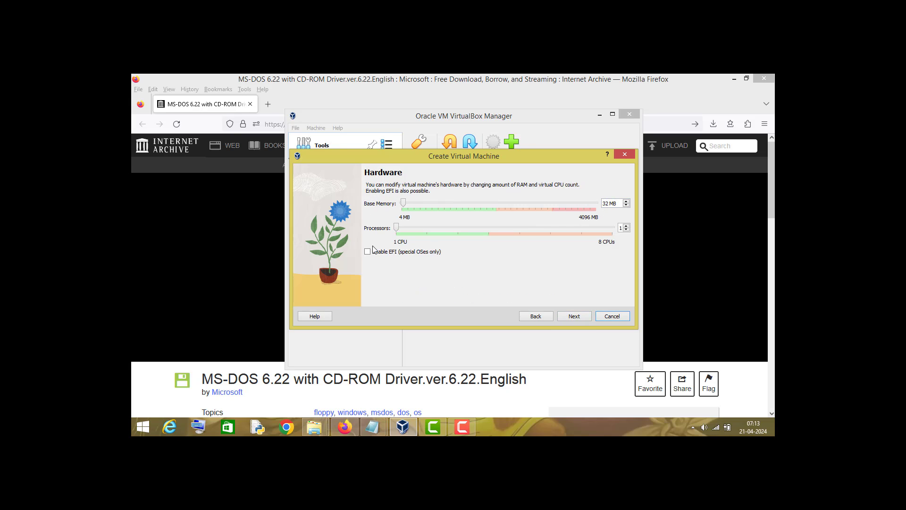
{"action": "mouse_move", "coordinate": [574, 315]}
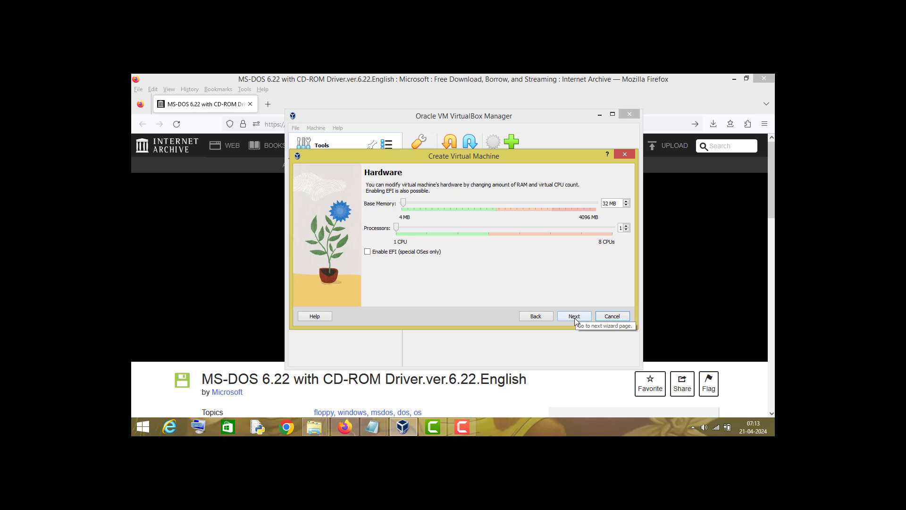
{"action": "left_click", "coordinate": [573, 315]}
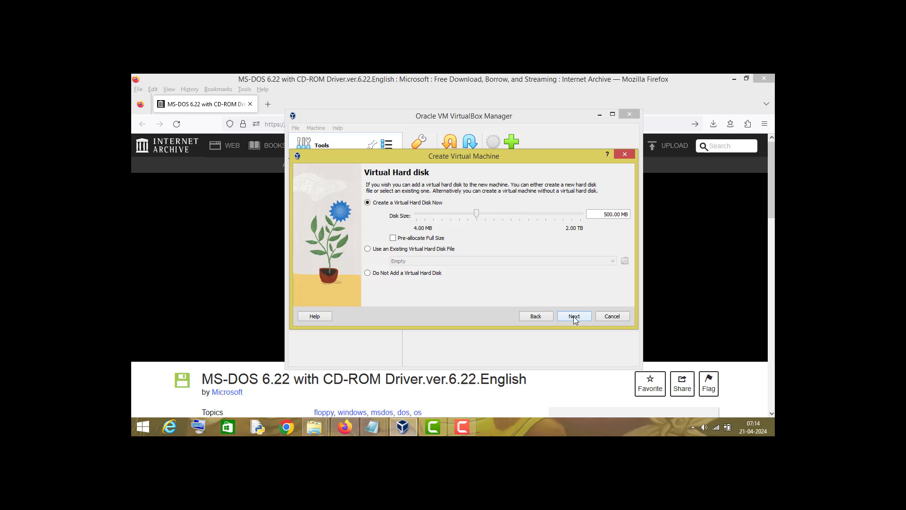
{"action": "left_click", "coordinate": [573, 316]}
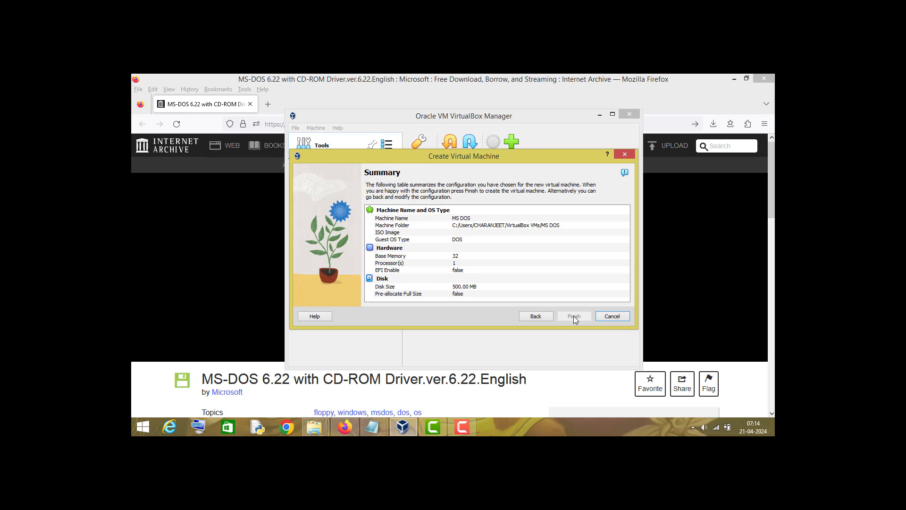
{"action": "left_click", "coordinate": [572, 316]}
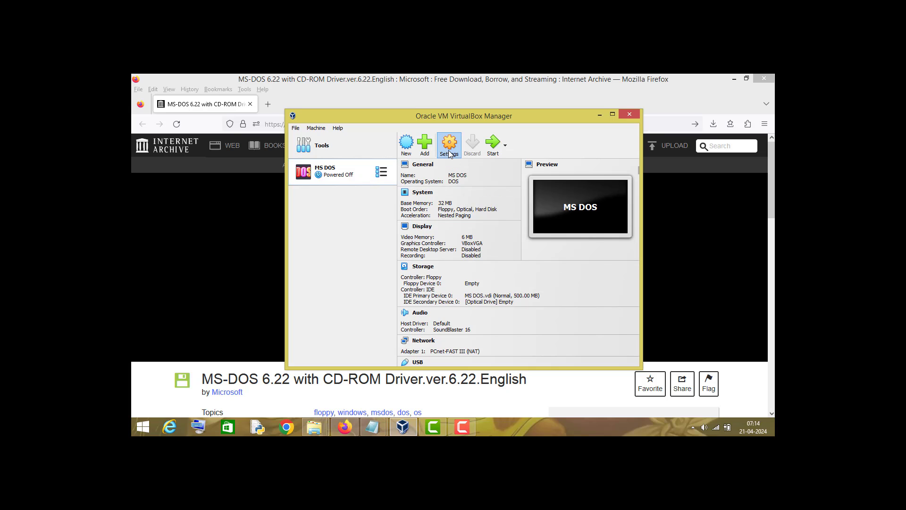
- In the MS DOS machine's Storage settings, insert the Disk 1 - Setup image into the floppy drive and save
{"action": "left_click", "coordinate": [449, 144]}
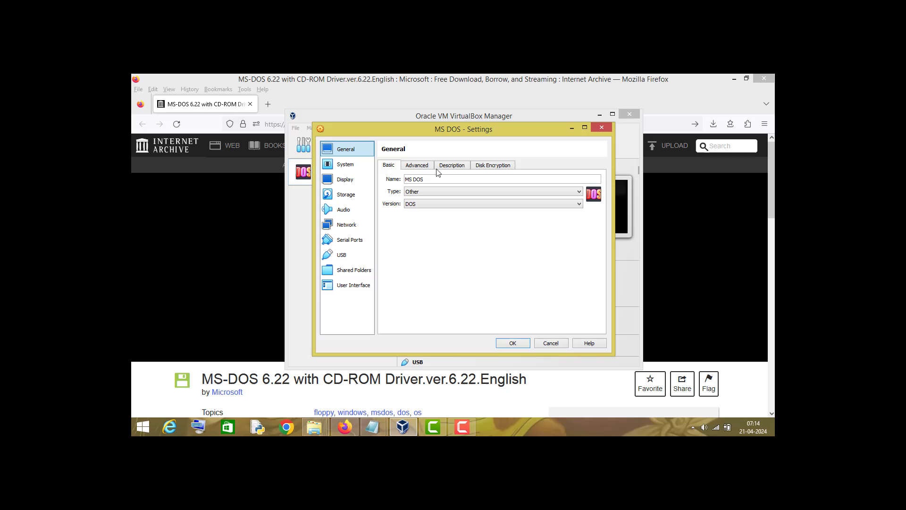
{"action": "left_click", "coordinate": [345, 194]}
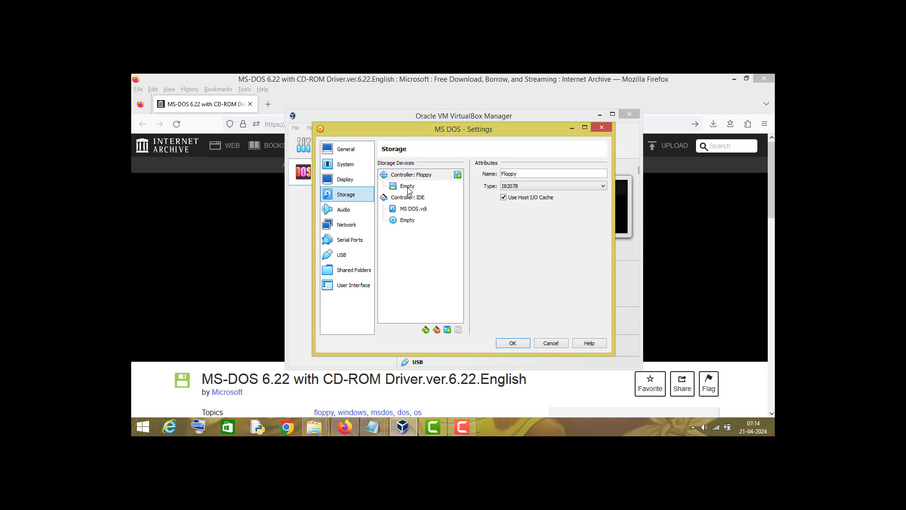
{"action": "left_click", "coordinate": [407, 186]}
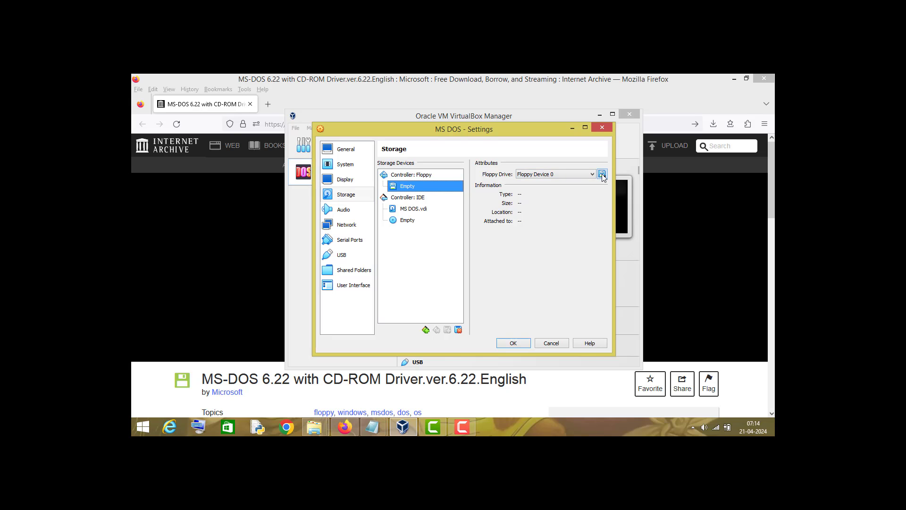
{"action": "mouse_move", "coordinate": [603, 173]}
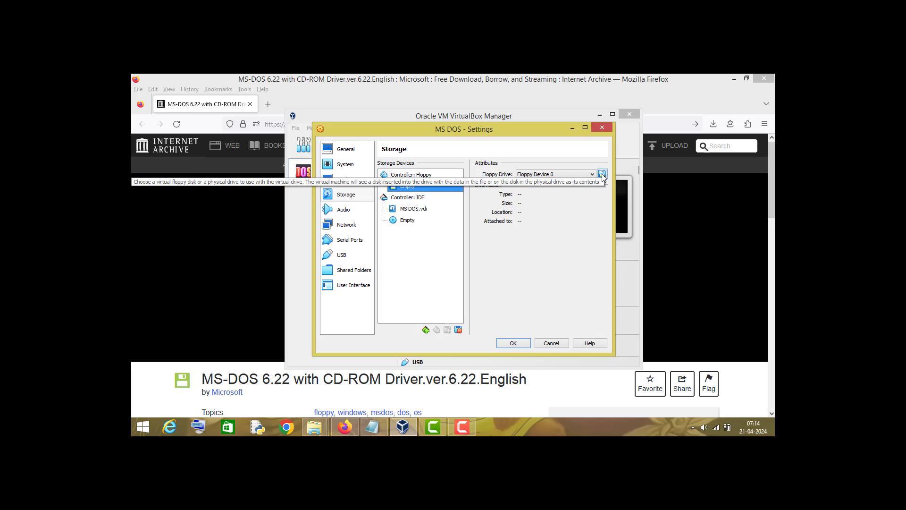
{"action": "left_click", "coordinate": [603, 173]}
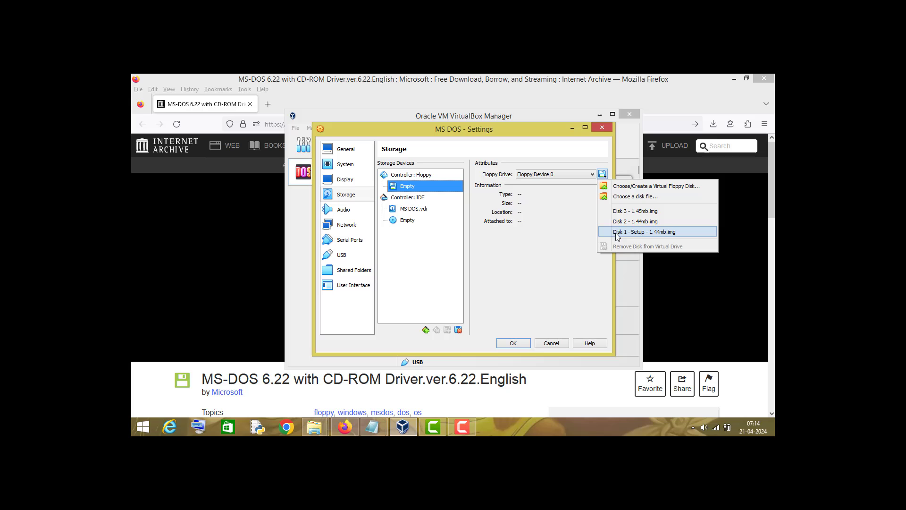
{"action": "mouse_move", "coordinate": [627, 237]}
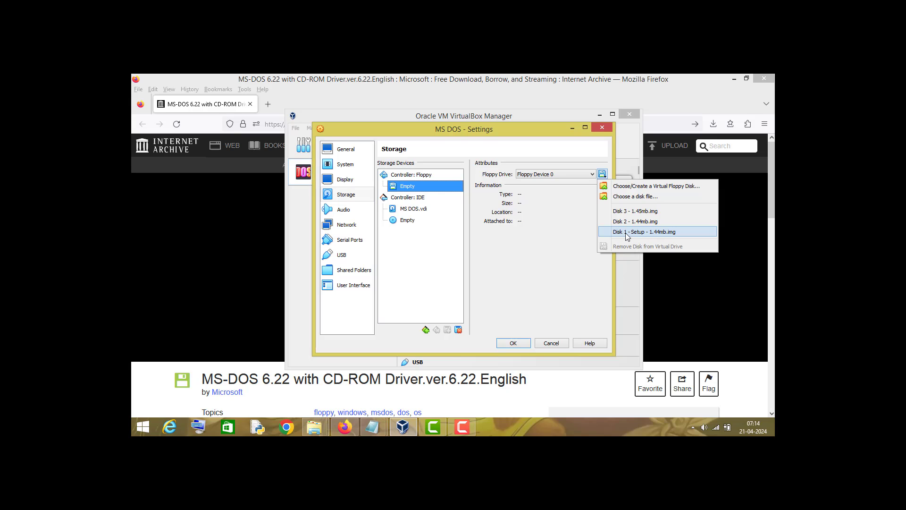
{"action": "left_click", "coordinate": [642, 231]}
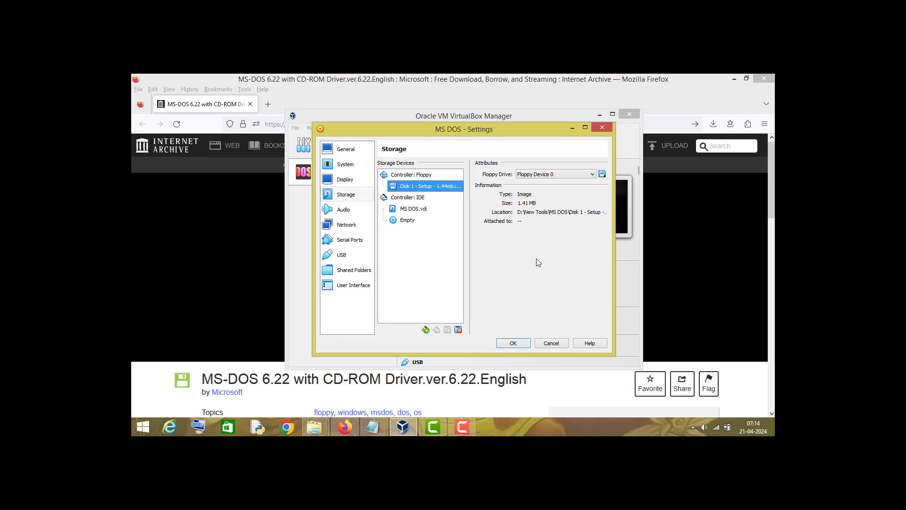
{"action": "left_click", "coordinate": [512, 343]}
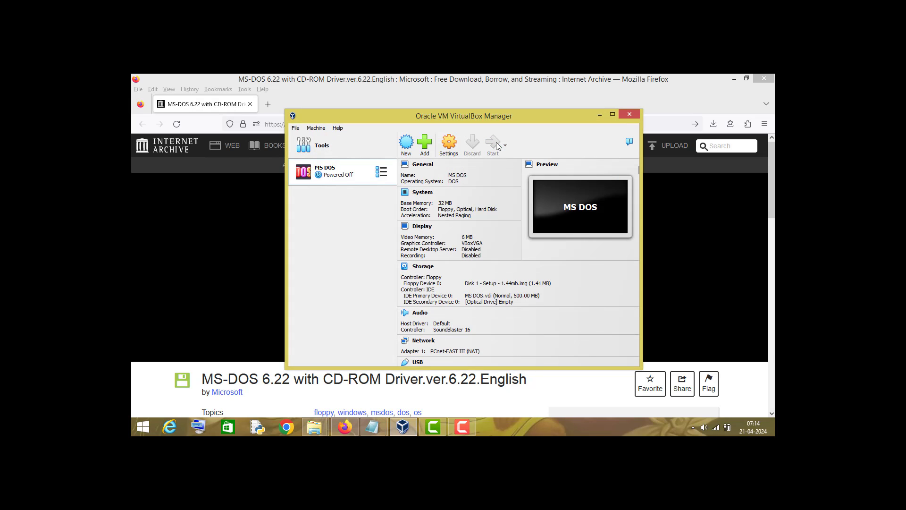
- Power on the MS DOS machine and move the manager window aside as it boots into Setup
{"action": "left_click", "coordinate": [491, 144]}
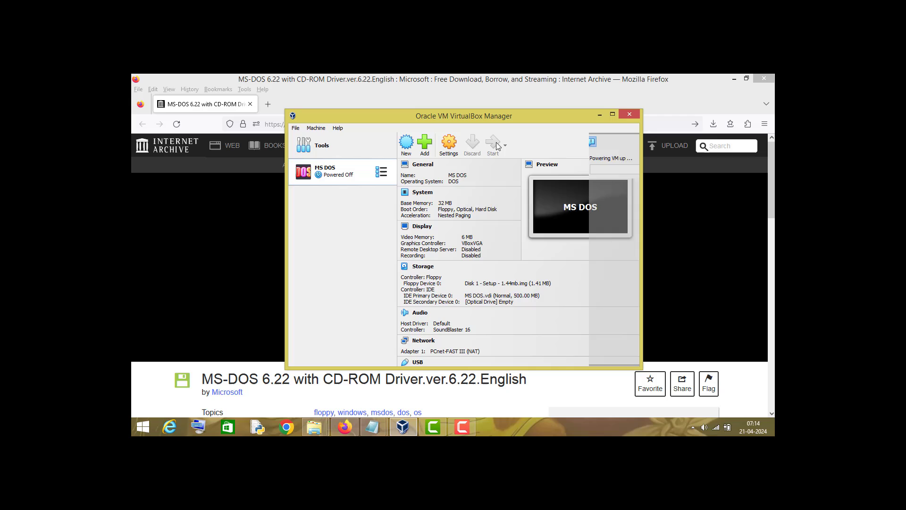
{"action": "left_click", "coordinate": [492, 145]}
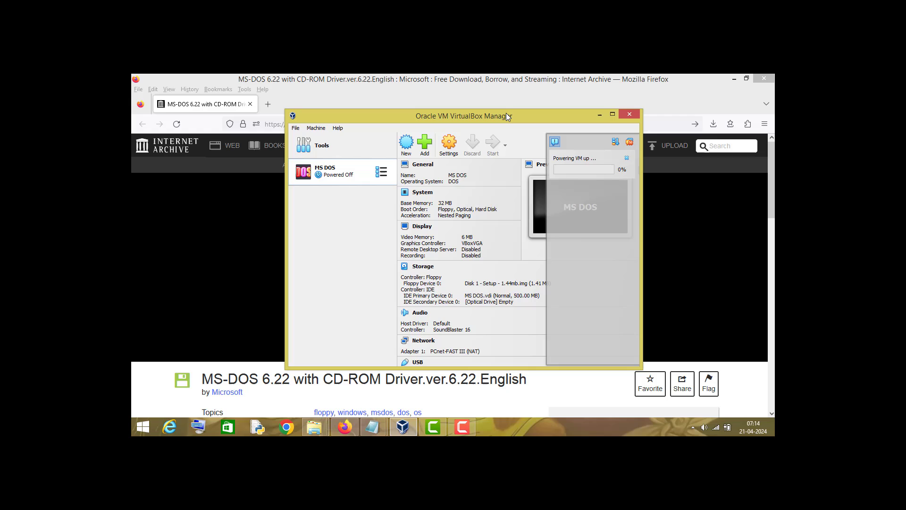
{"action": "mouse_move", "coordinate": [537, 120]}
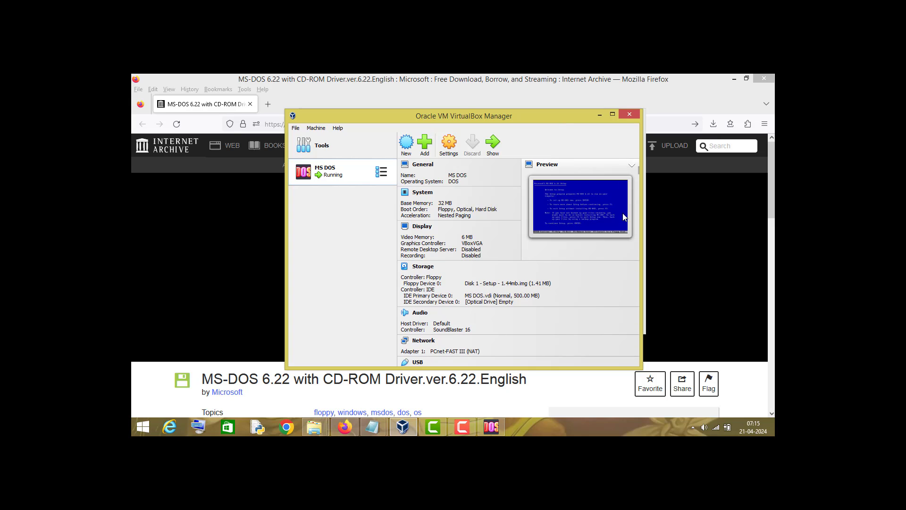
{"action": "left_click_drag", "start_coordinate": [462, 115], "coordinate": [378, 98]}
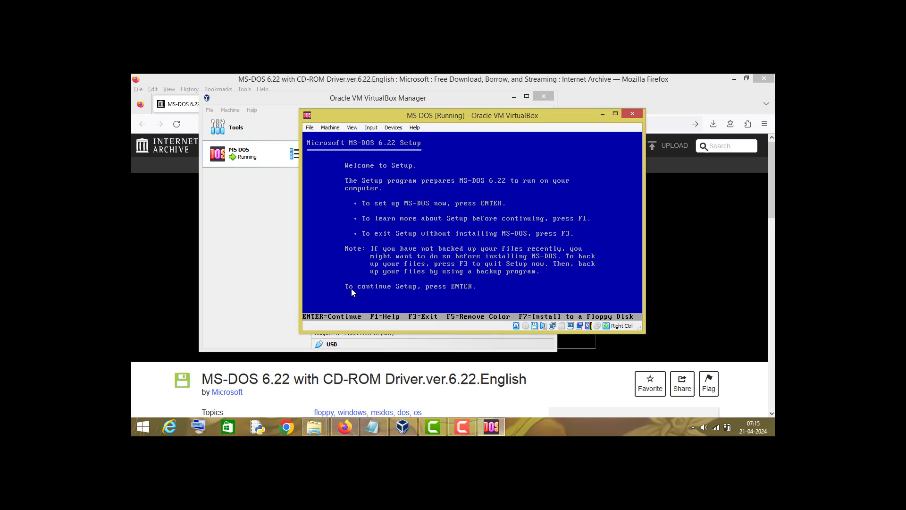
{"action": "mouse_move", "coordinate": [490, 293]}
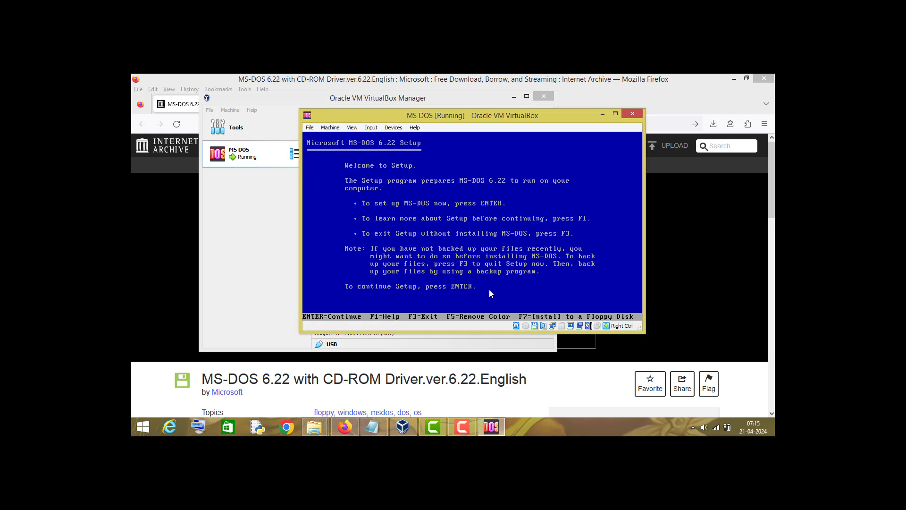
- Continue past the MS-DOS 6.22 Setup welcome screen toward configuring unallocated disk space
{"action": "key", "text": "enter"}
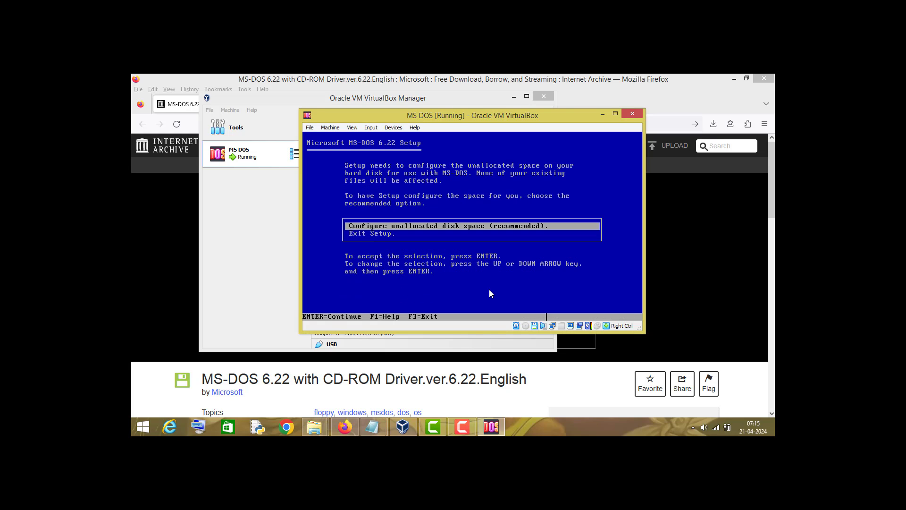
{"action": "mouse_move", "coordinate": [359, 234]}
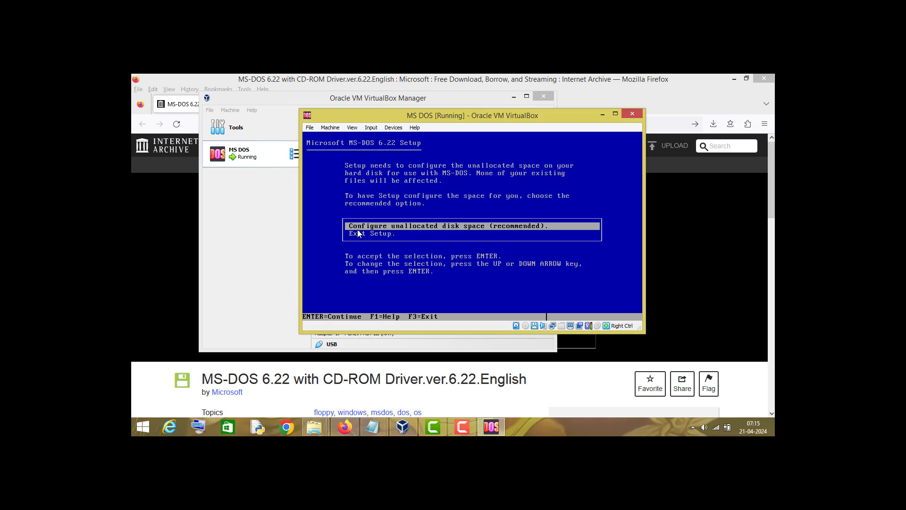
{"action": "mouse_move", "coordinate": [421, 233]}
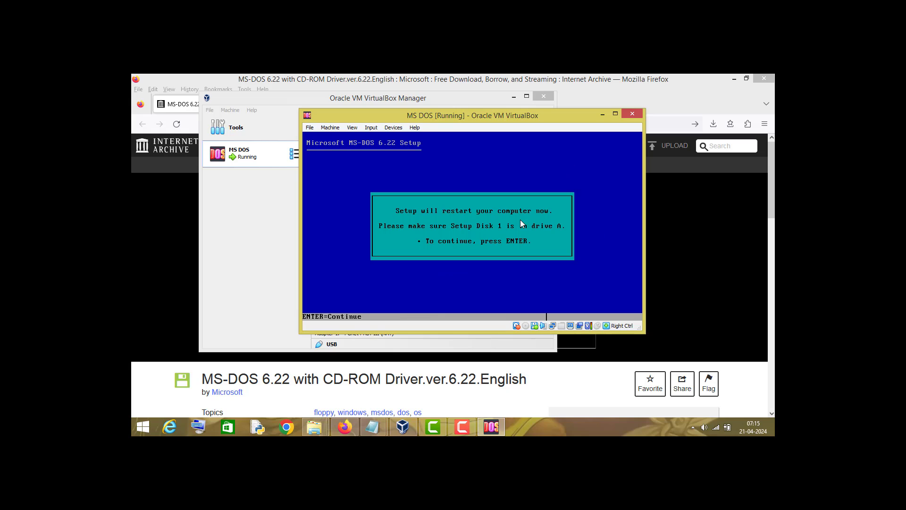
{"action": "mouse_move", "coordinate": [392, 222]}
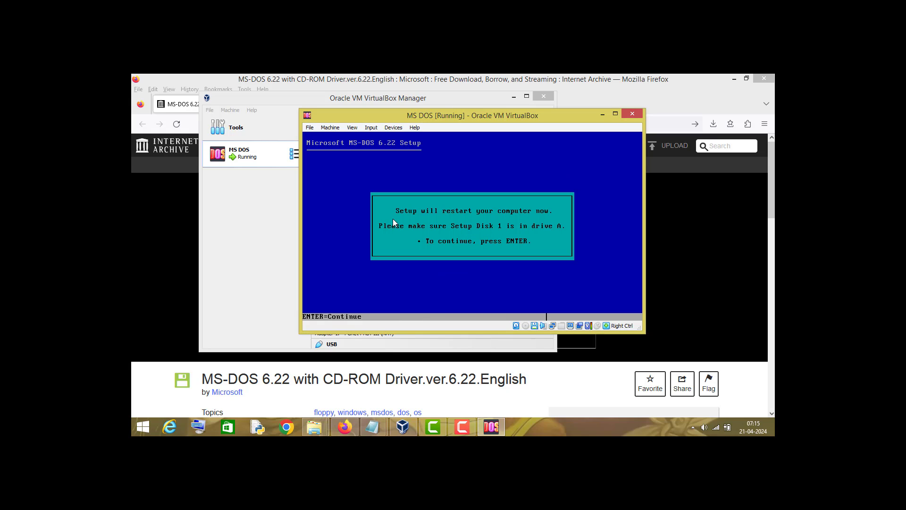
{"action": "mouse_move", "coordinate": [540, 224]}
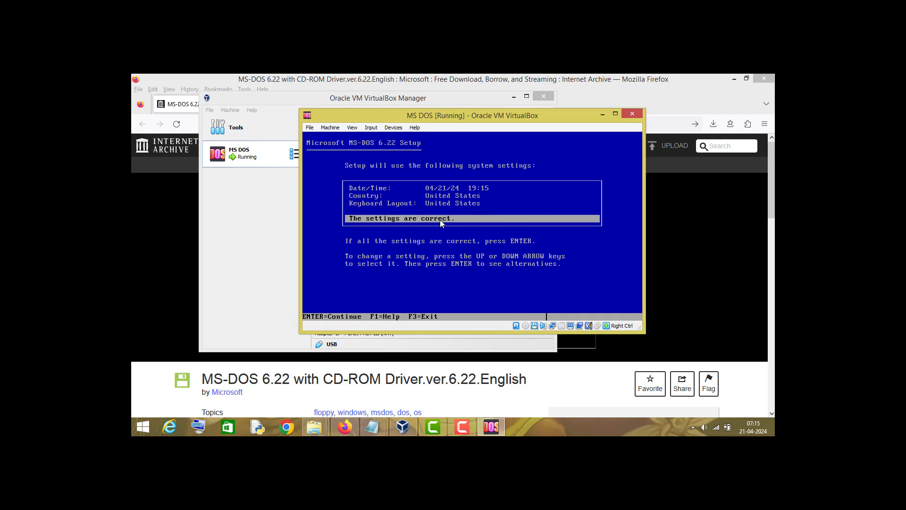
{"action": "mouse_move", "coordinate": [501, 224]}
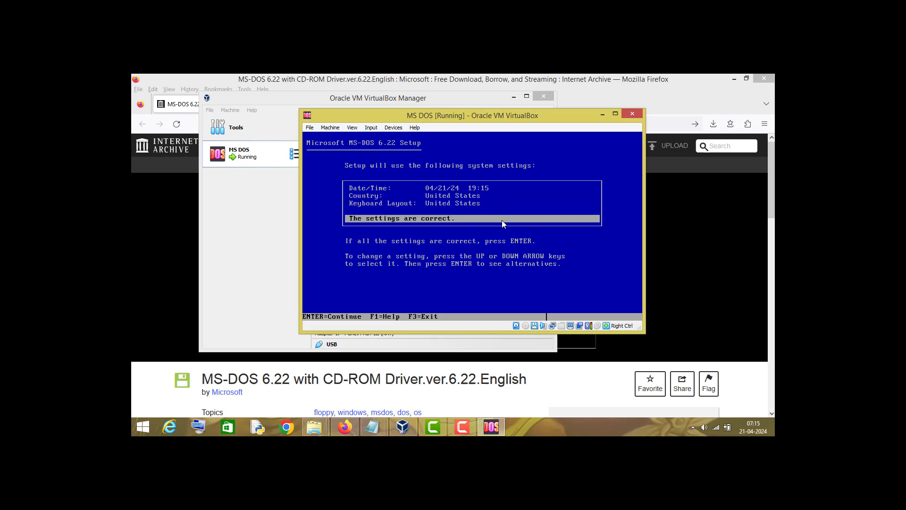
- Accept the default date, country and keyboard settings and the C:\DOS install directory
{"action": "key", "text": "enter"}
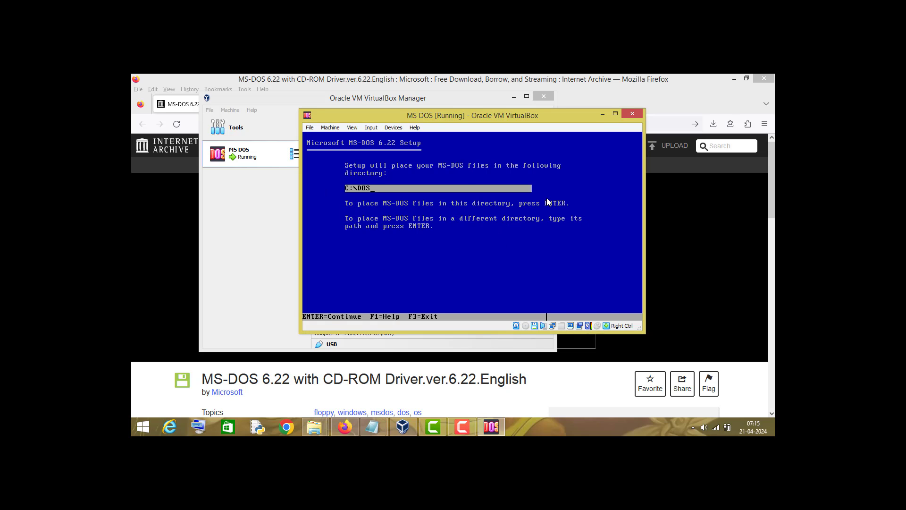
{"action": "key", "text": "enter"}
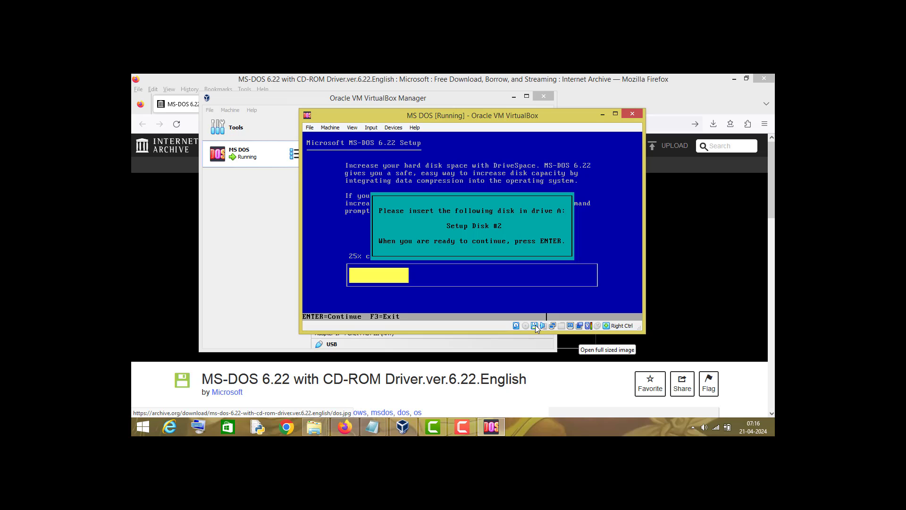
- Insert the Disk 2 and then Disk 3 floppy images from the status bar so Setup finishes copying files
{"action": "left_click", "coordinate": [534, 325]}
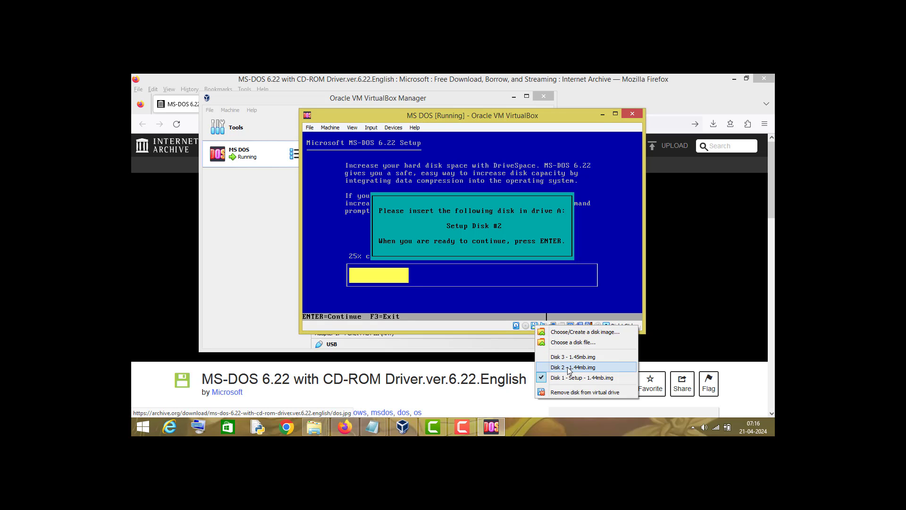
{"action": "left_click", "coordinate": [573, 367]}
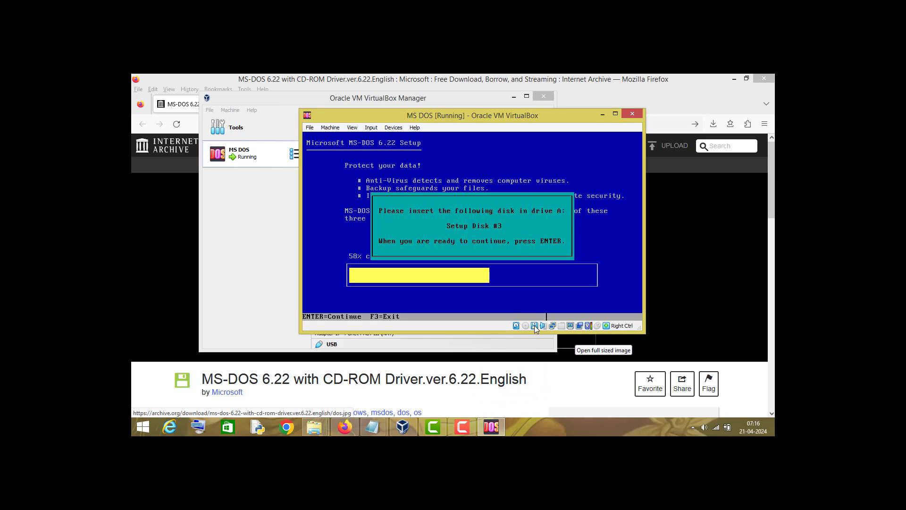
{"action": "left_click", "coordinate": [542, 326]}
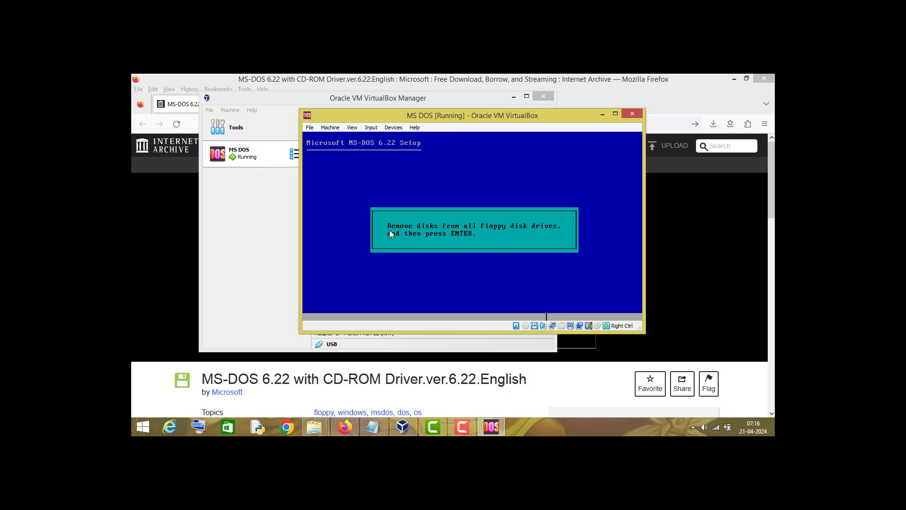
{"action": "mouse_move", "coordinate": [501, 239]}
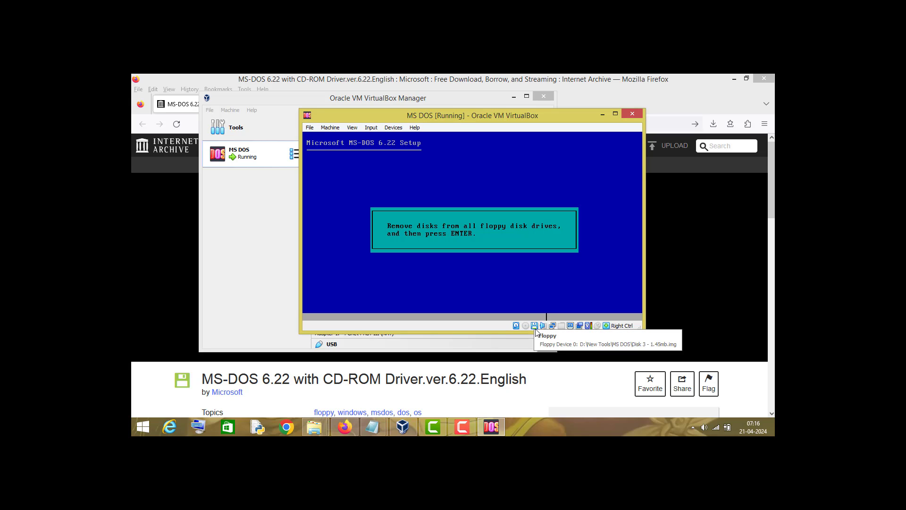
- Eject the disk image from the virtual floppy drive and continue so Setup reports completion
{"action": "left_click", "coordinate": [535, 325]}
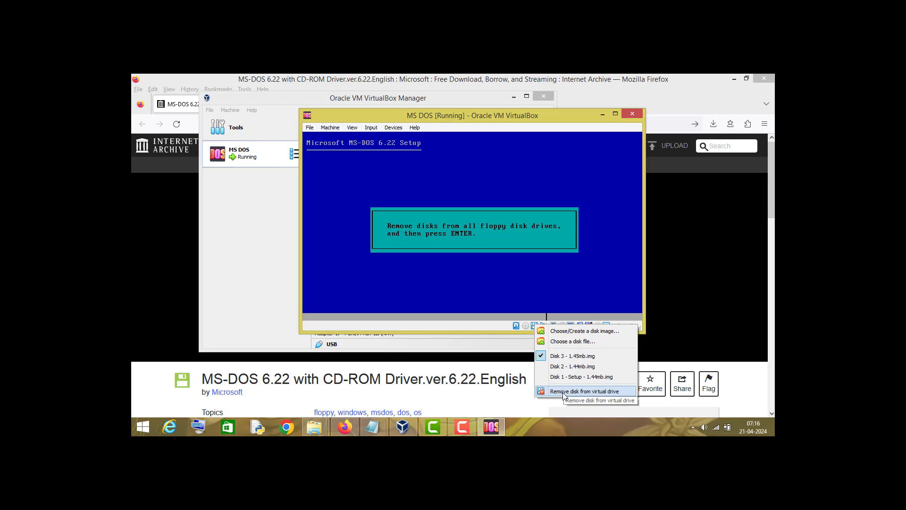
{"action": "left_click", "coordinate": [582, 390]}
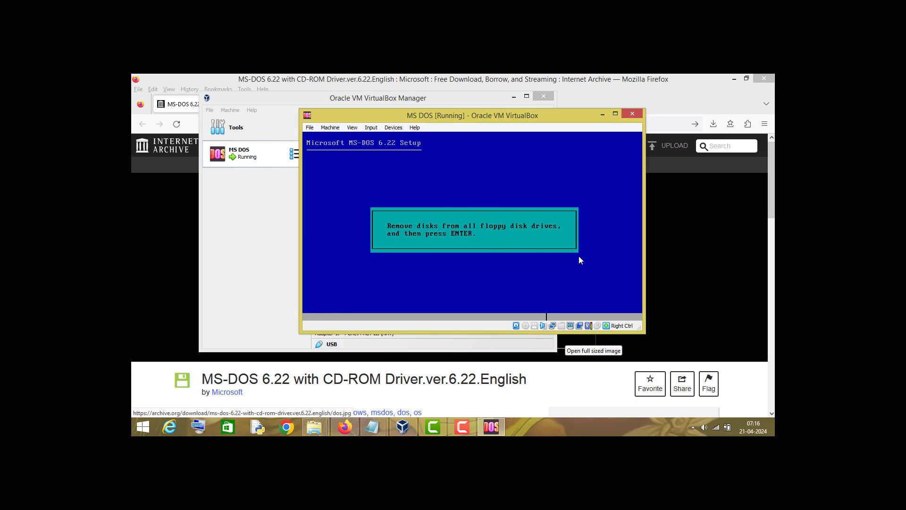
{"action": "key", "text": "enter"}
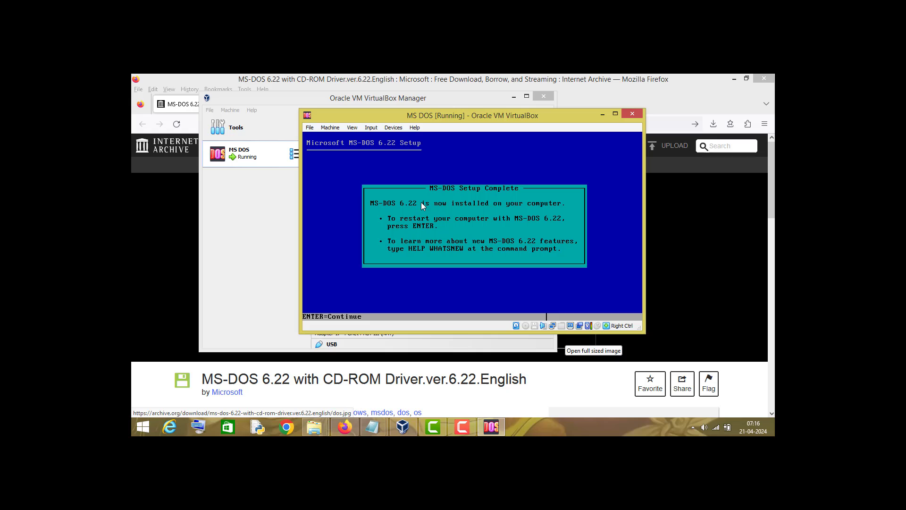
{"action": "mouse_move", "coordinate": [436, 232]}
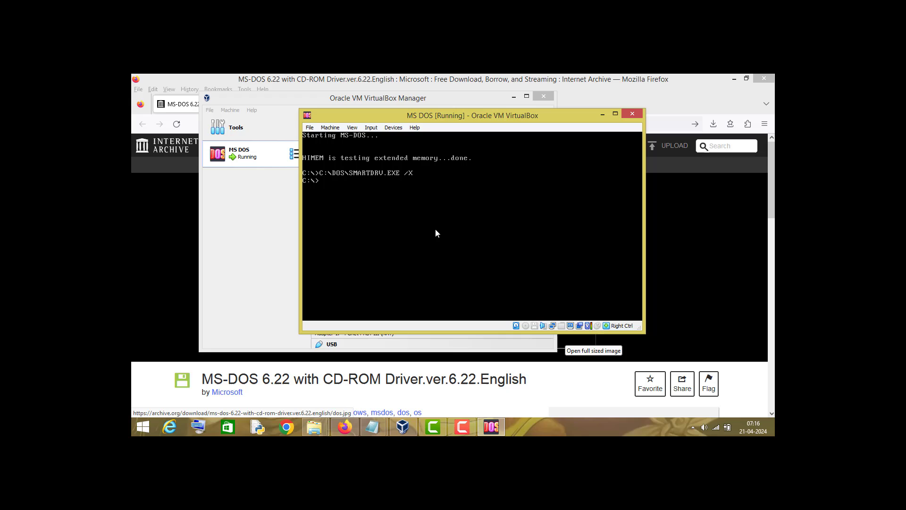
- Run dir at the C:\> prompt to list drive C's contents and shift the VM window left
{"action": "type", "text": "dir"}
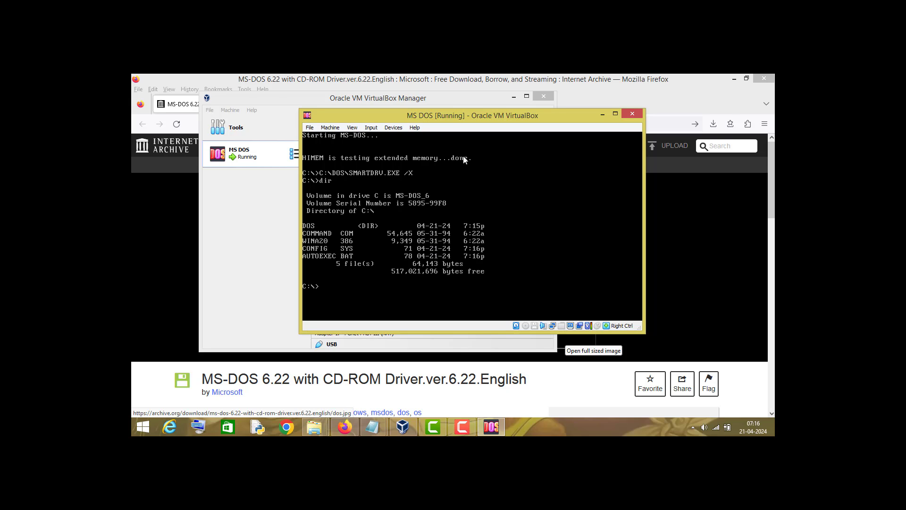
{"action": "left_click_drag", "start_coordinate": [471, 115], "coordinate": [419, 108]}
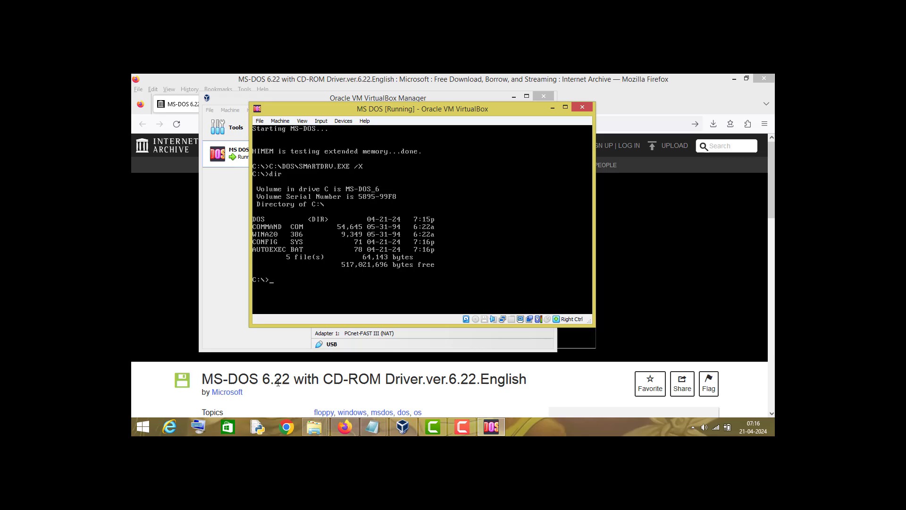
{"action": "left_click_drag", "start_coordinate": [422, 109], "coordinate": [416, 110]}
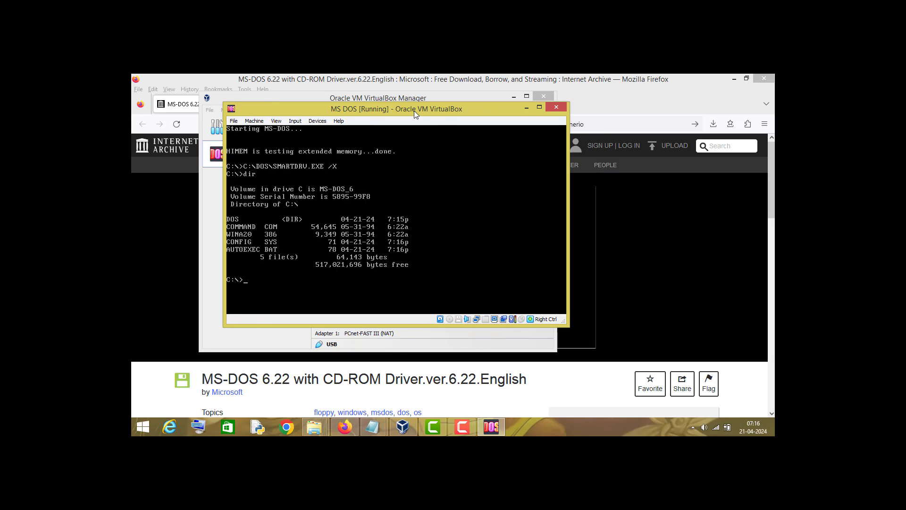